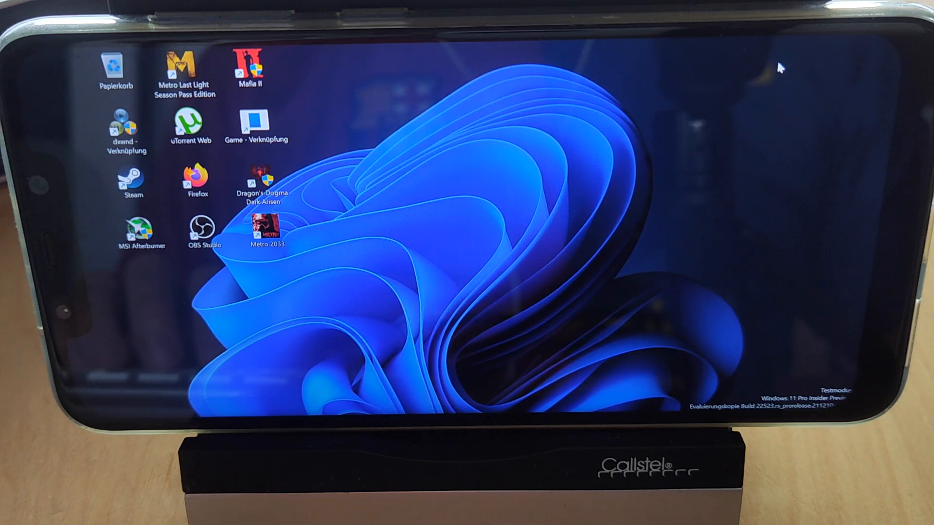
mouse_move(701, 78)
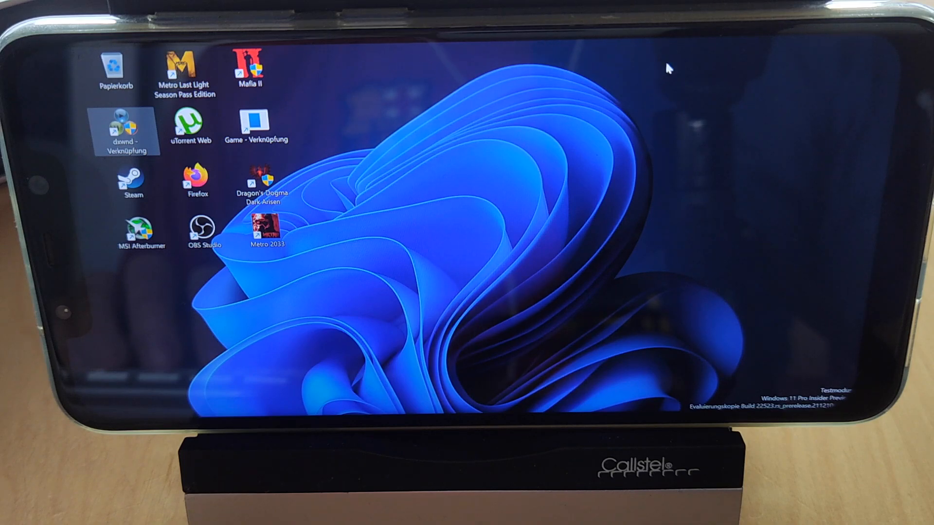
mouse_move(533, 145)
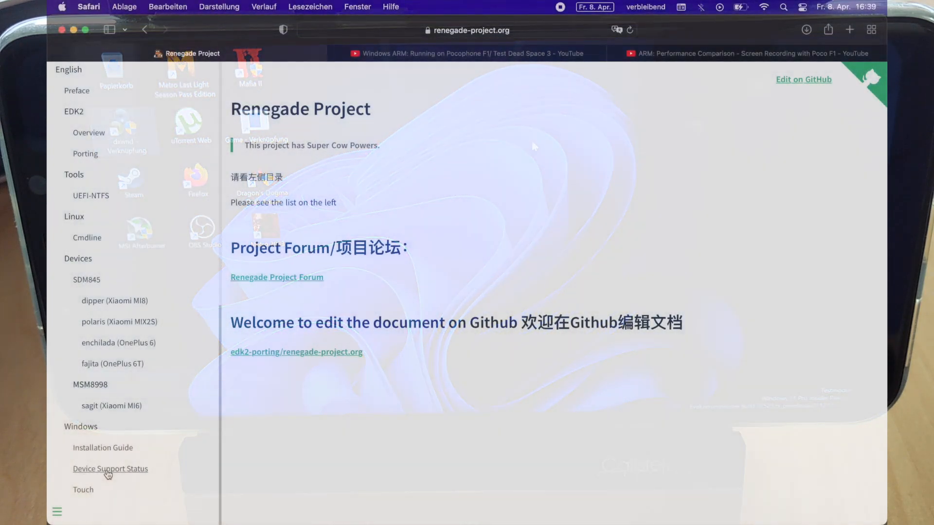
Open the Renegade Project's Windows Device Support Status page and scroll through the phone feature table
left_click(110, 469)
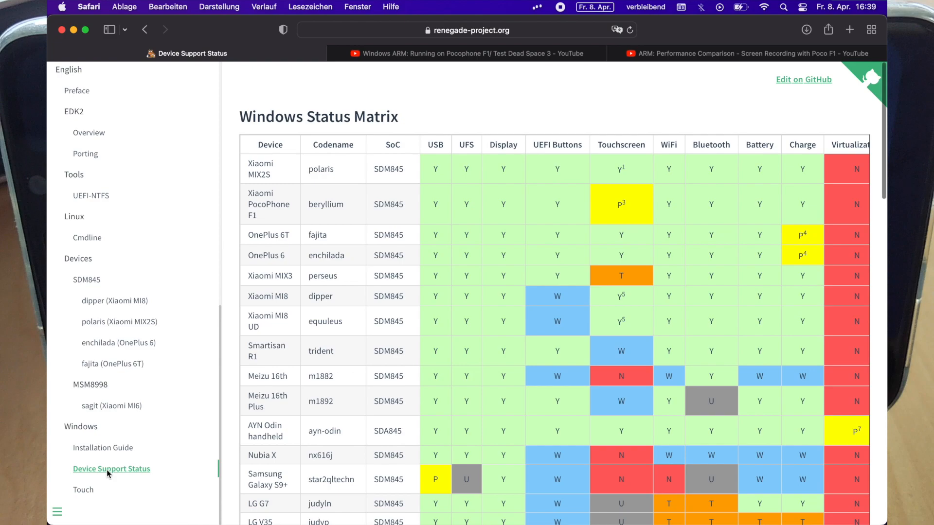
mouse_move(311, 273)
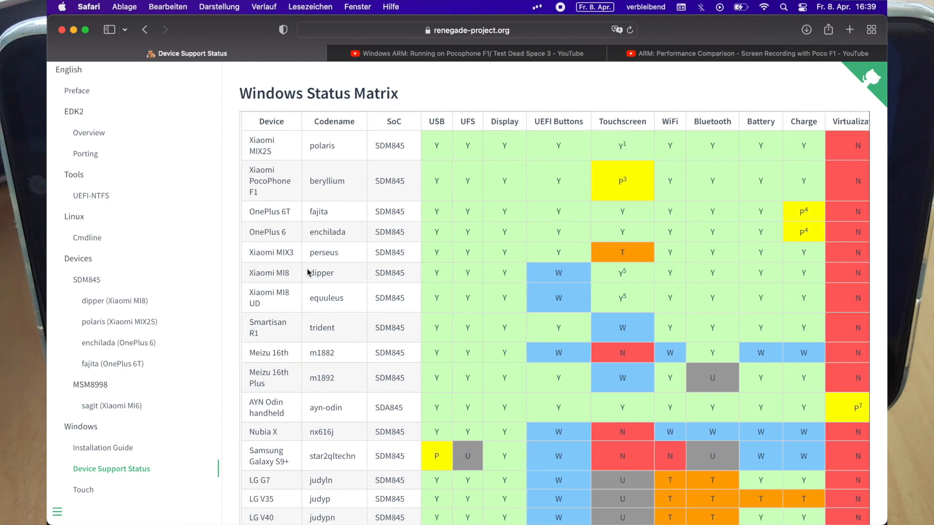
scroll("down", 3)
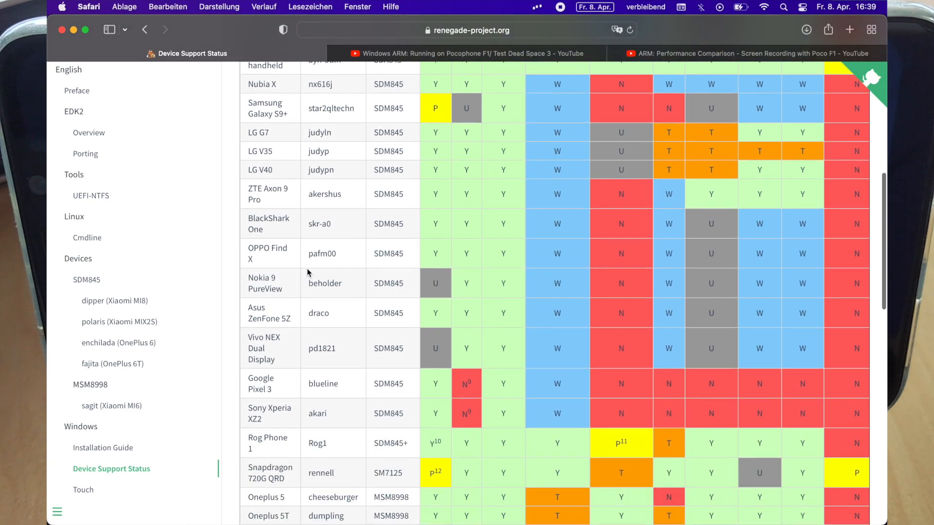
scroll("down", 3)
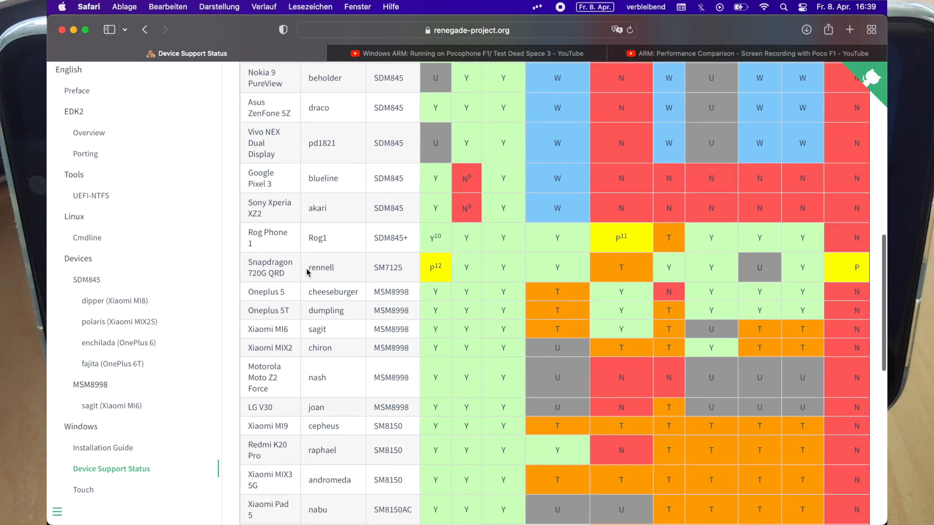
scroll("down", 3)
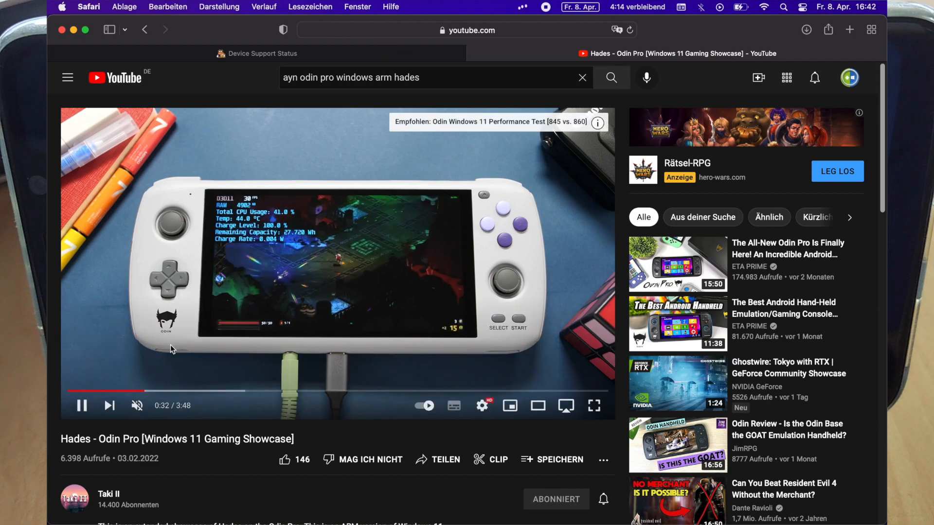
Play the 'How to Install Windows 11/10 ARM on Android device' video for the POCO F1
left_click(136, 405)
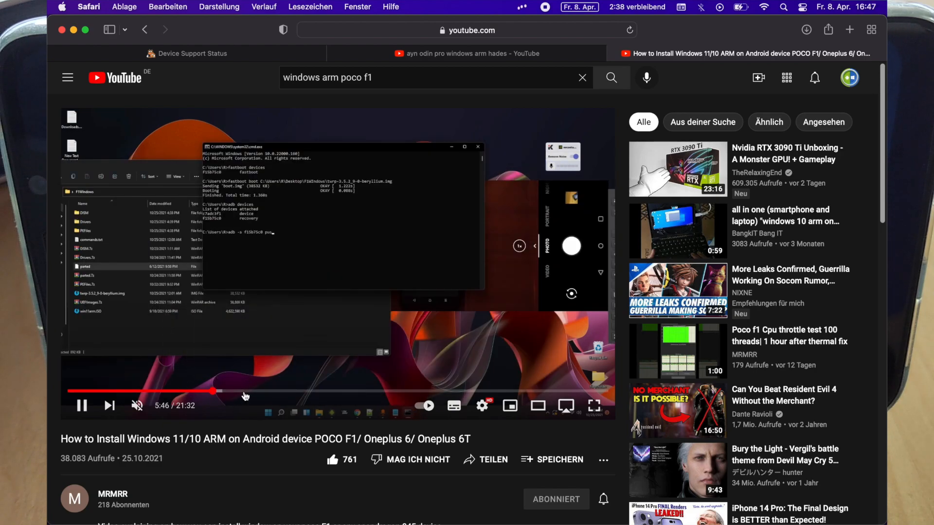
Jump along the tutorial's progress bar from about 9:43 through 12:30 to 16:32
left_click(263, 391)
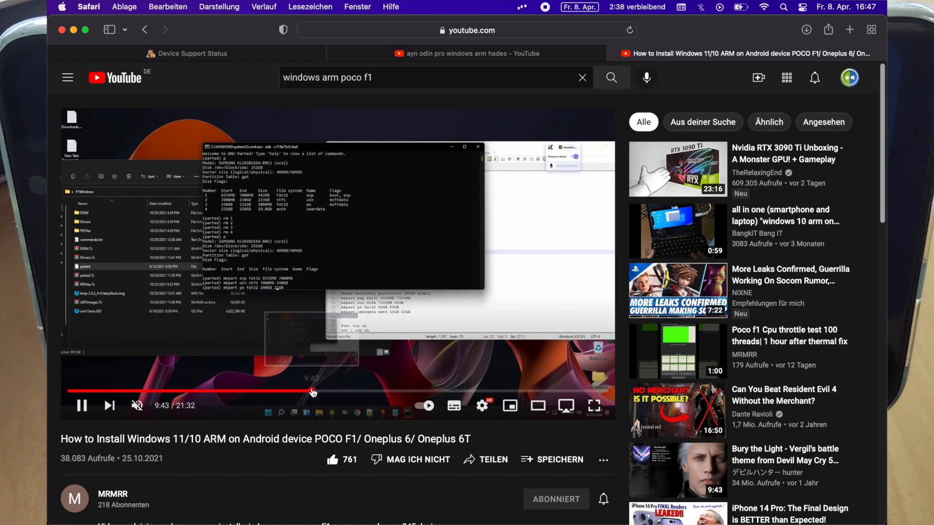
left_click(332, 391)
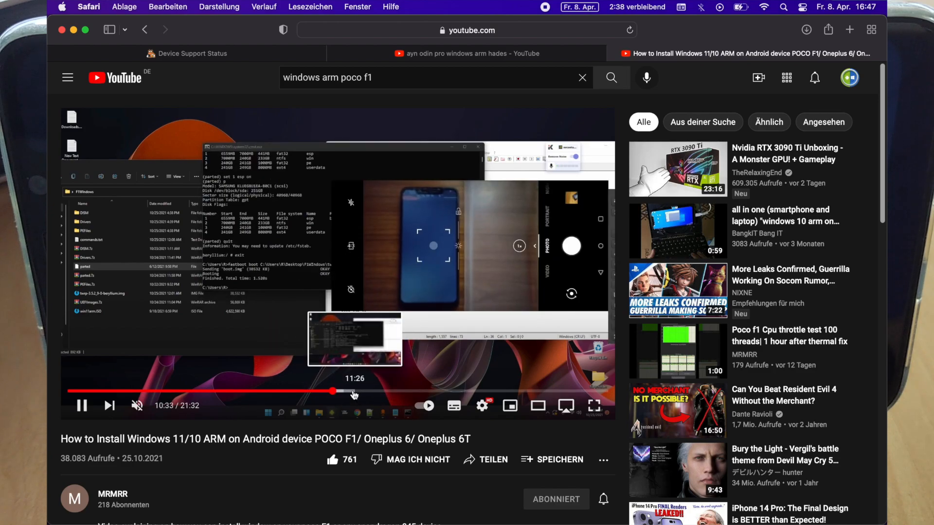
left_click(348, 391)
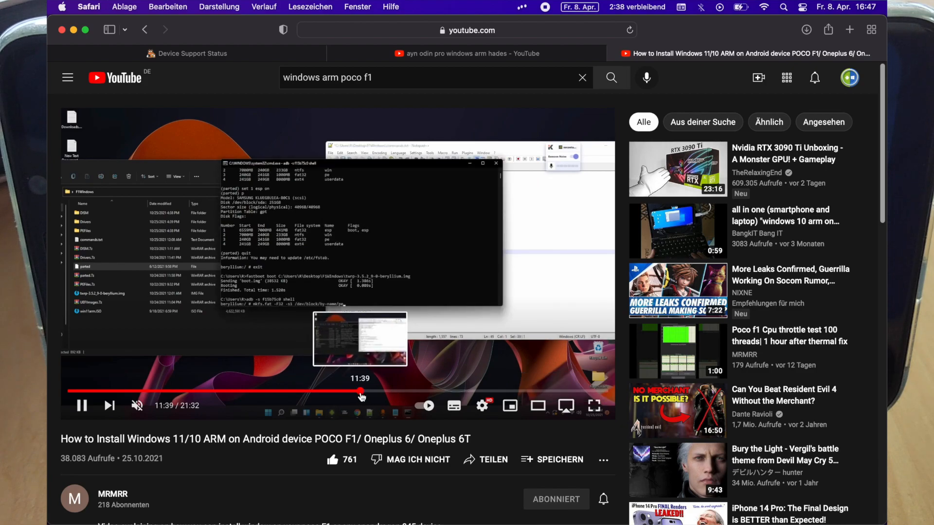
left_click(362, 391)
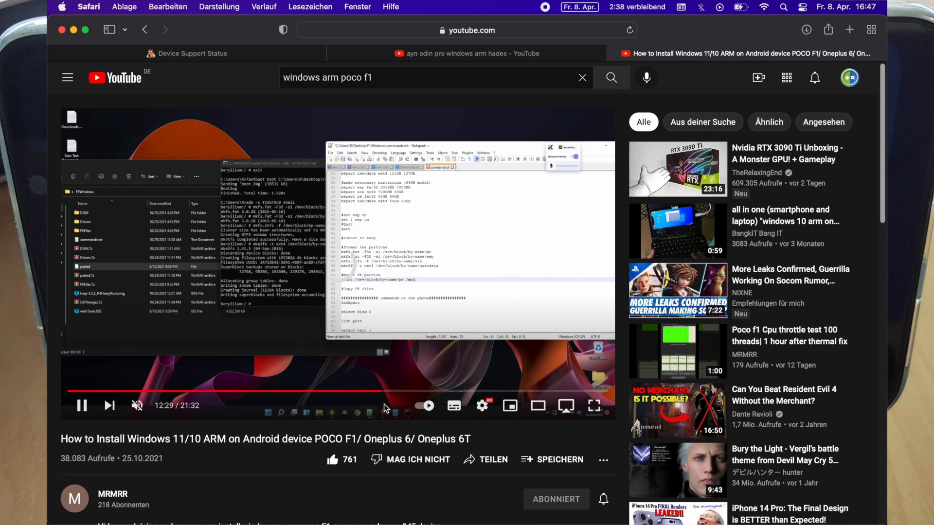
left_click(397, 391)
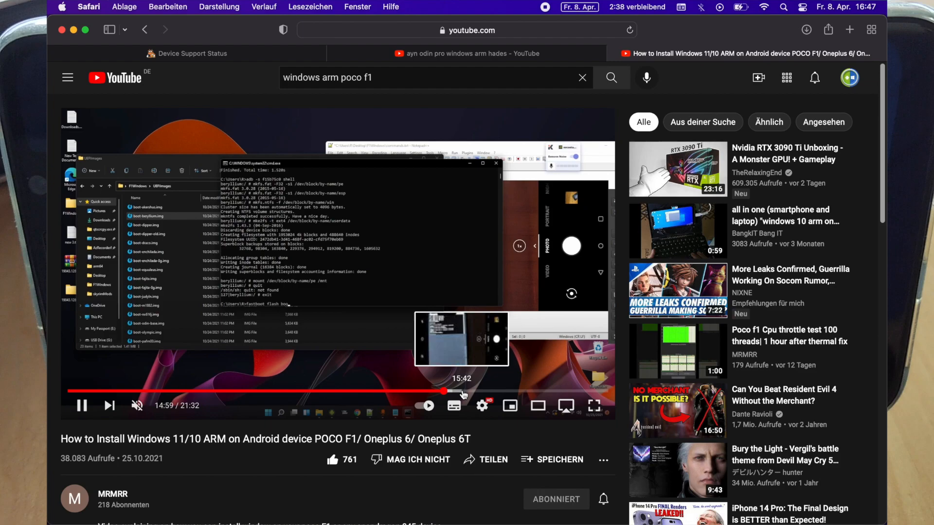
left_click(482, 391)
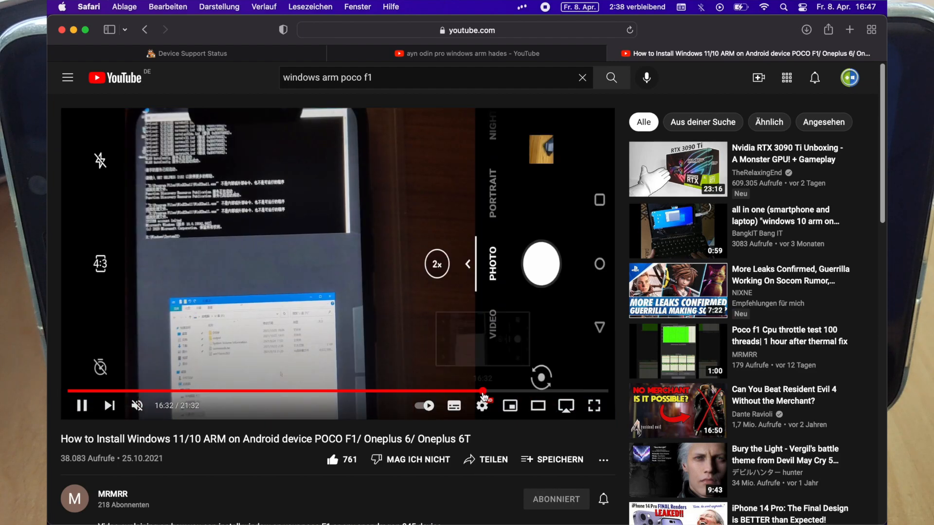